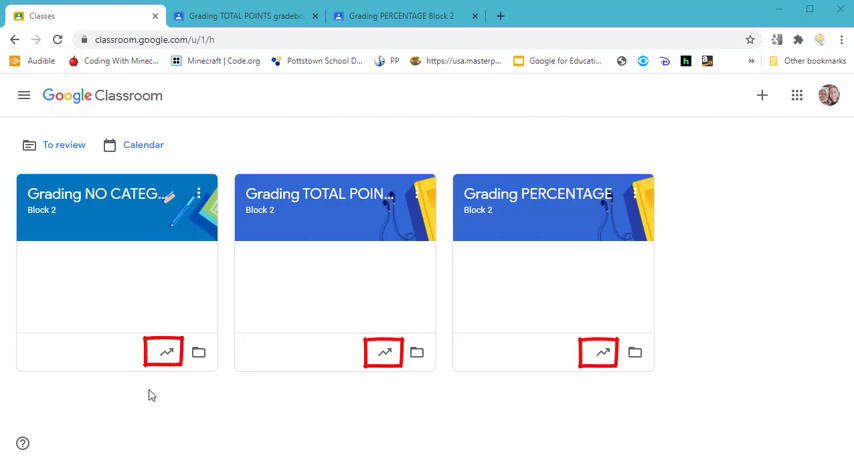
mouse_move(166, 352)
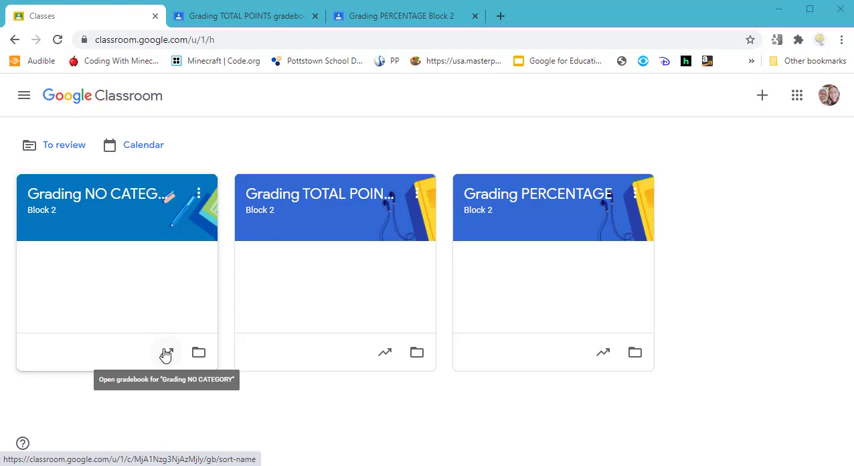
- Open the gradebook for the Grading NO CATEGORY class and show its Grades view
left_click(166, 352)
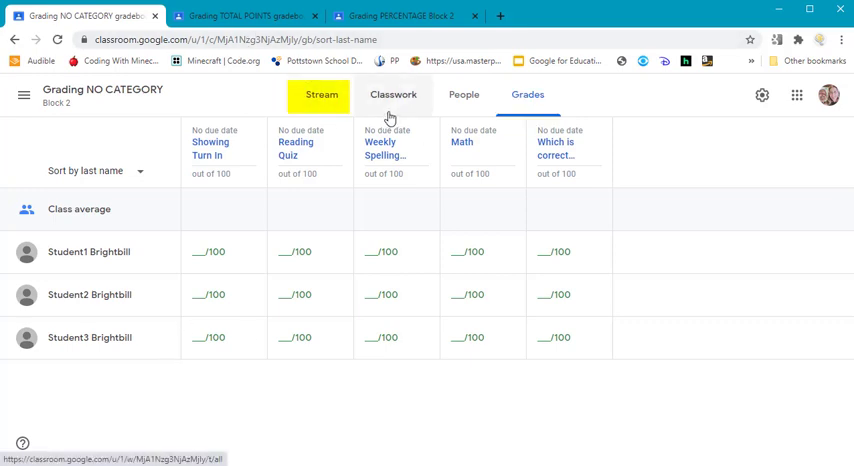
left_click(528, 94)
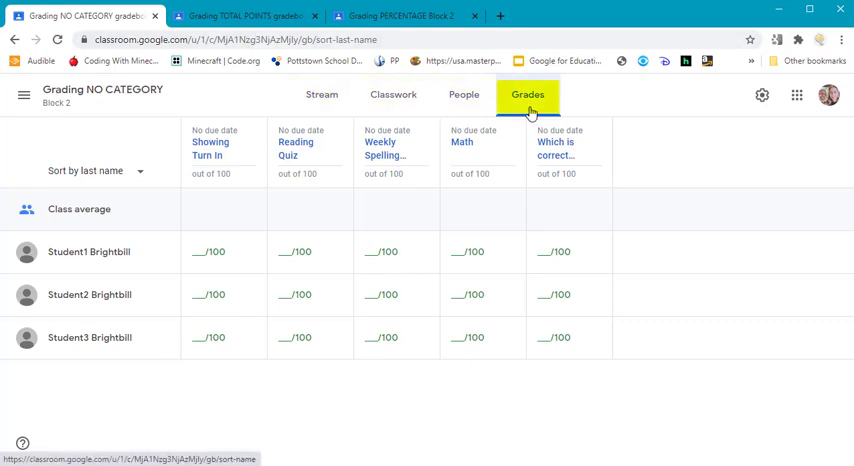
left_click(760, 96)
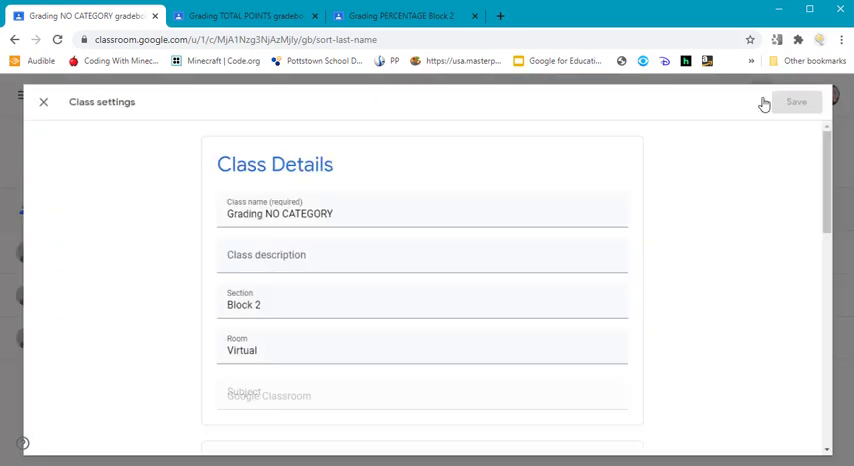
scroll("down", 3)
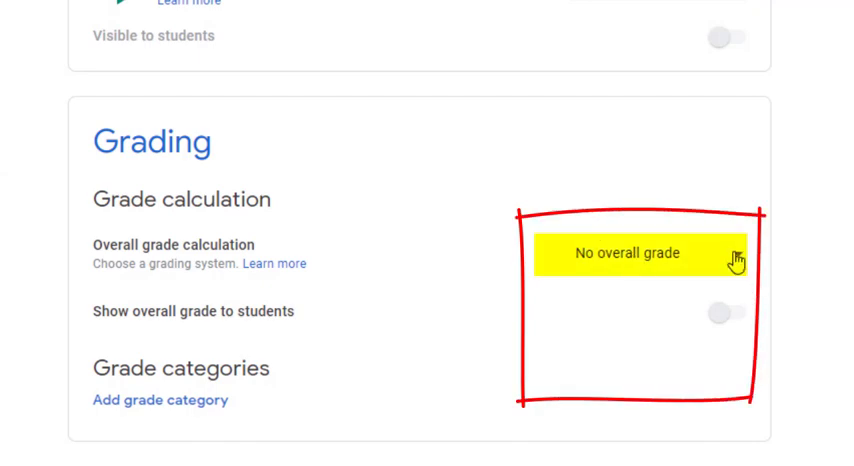
left_click(624, 252)
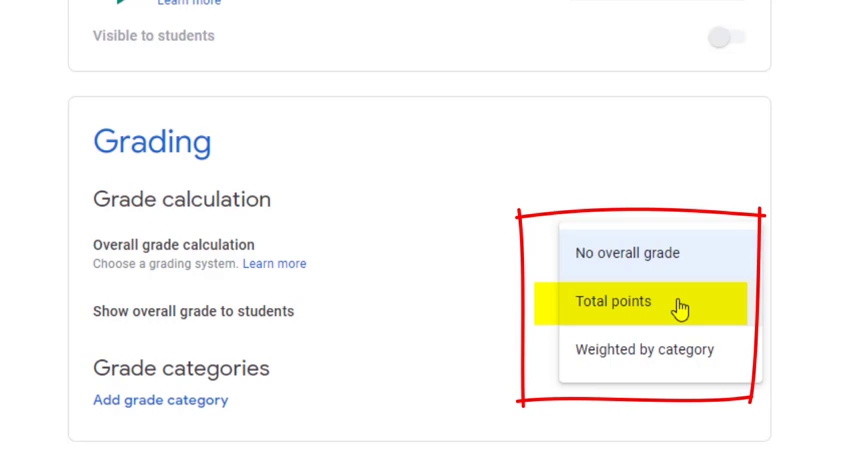
mouse_move(644, 348)
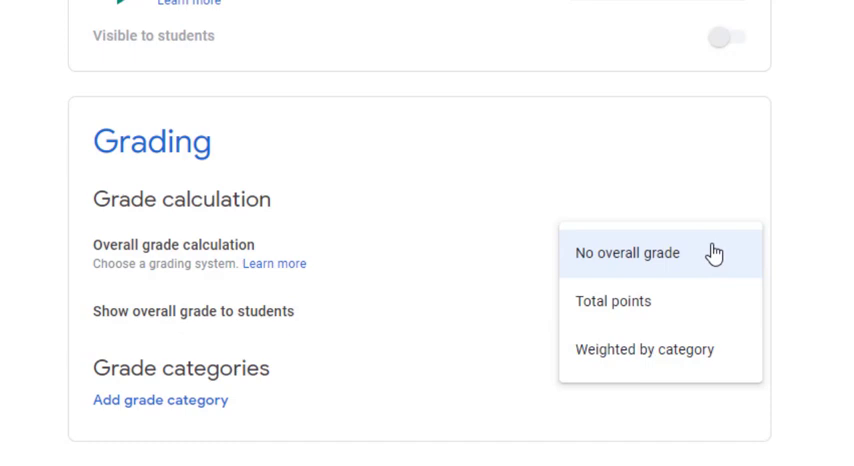
mouse_move(660, 256)
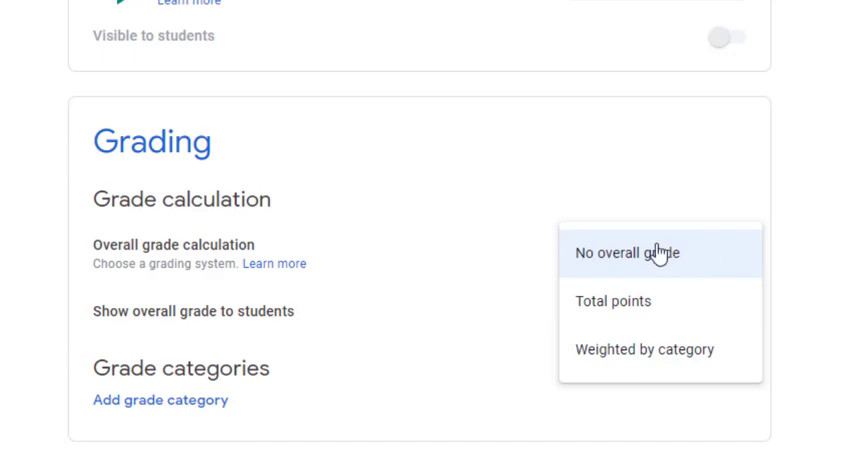
left_click(632, 252)
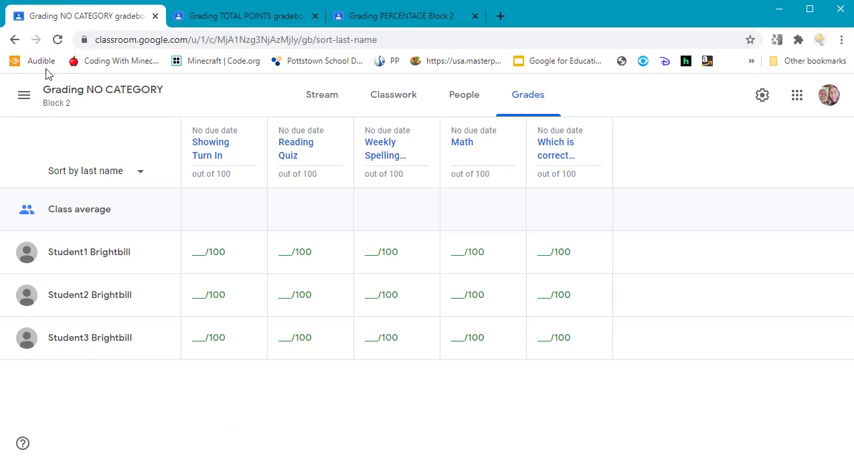
mouse_move(450, 294)
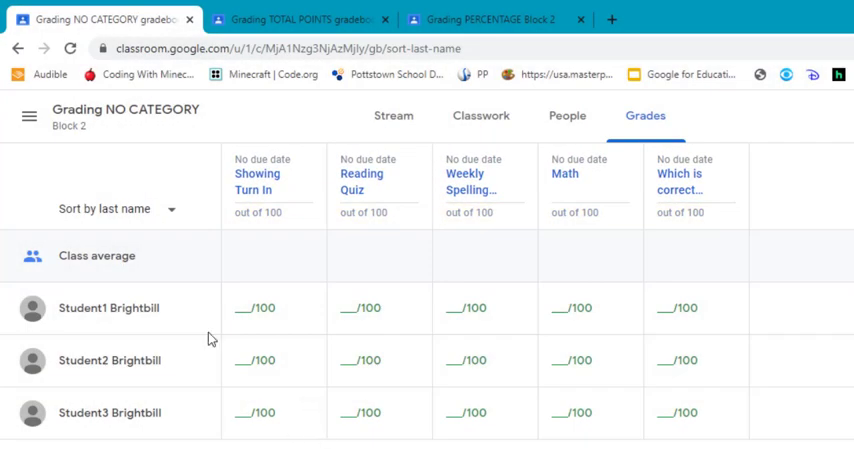
- Enter 95 as the first student's Showing Turn in grade
left_click(264, 308)
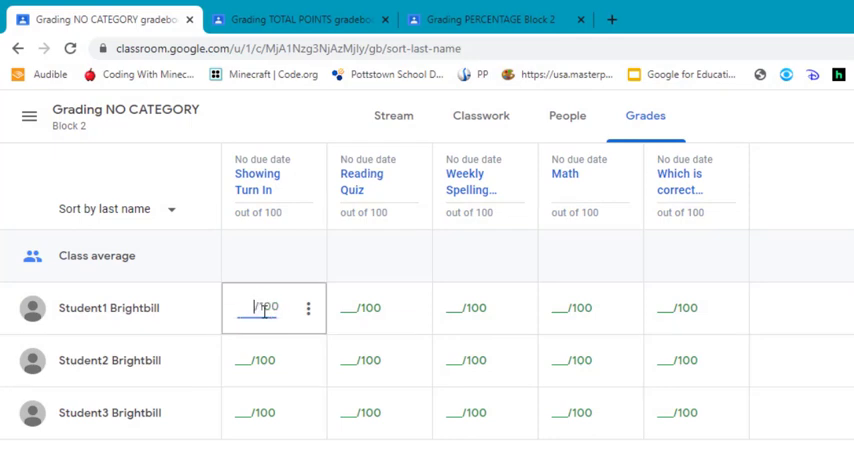
type("95")
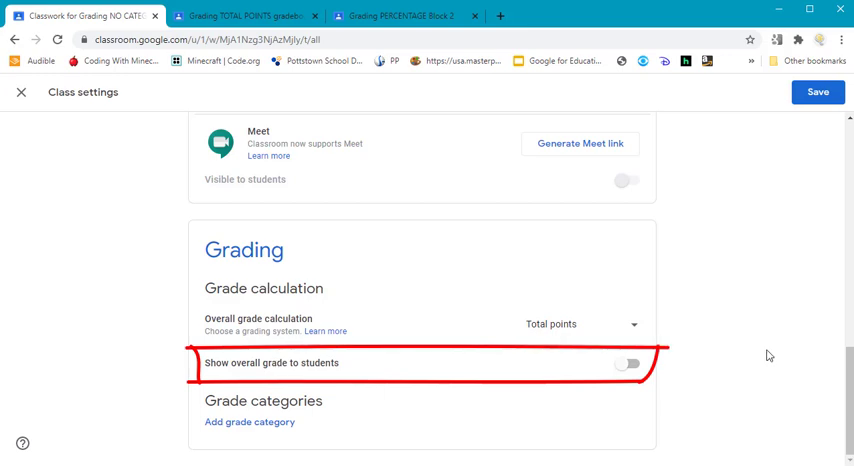
- Show students their overall grade and set Question of the Day to 10 and Assignments to 20 default points
left_click(628, 364)
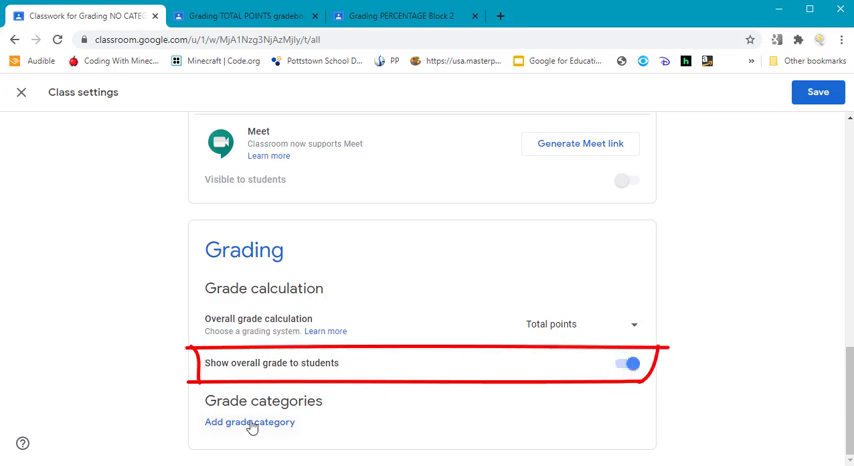
left_click(248, 422)
type("100")
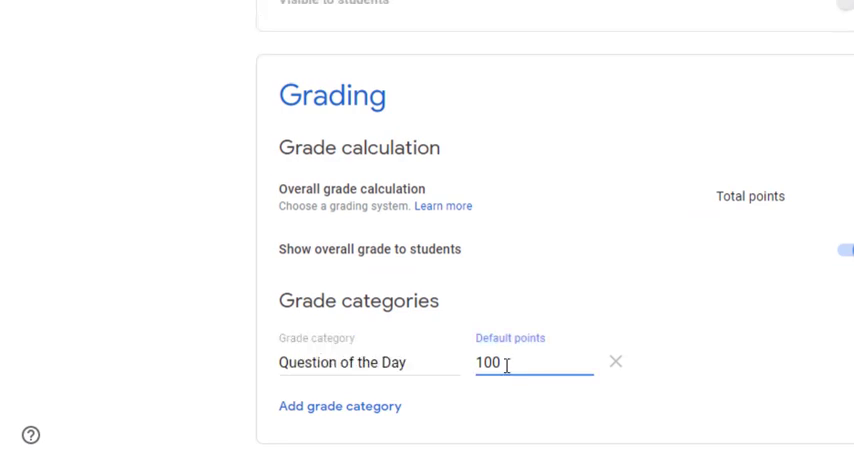
key("Backspace")
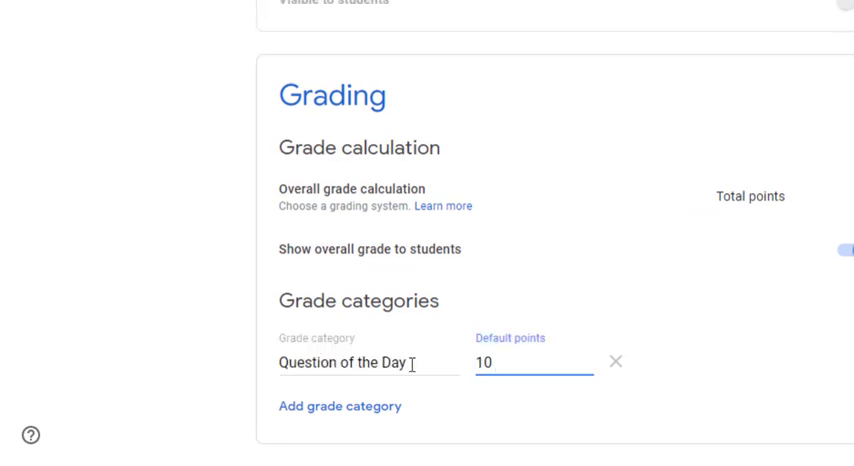
left_click(340, 406)
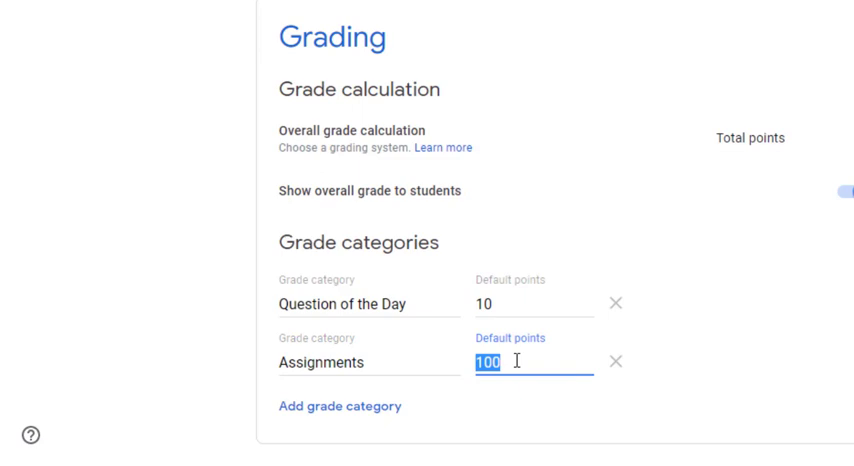
type("20")
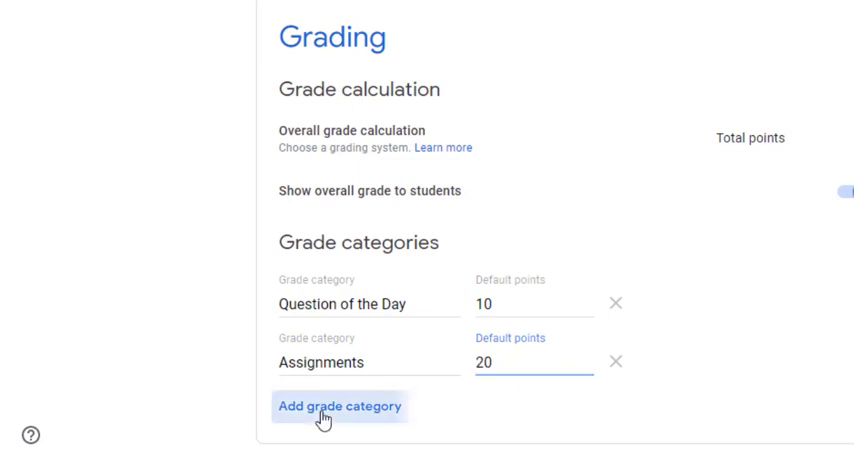
- Add the Projects and Test / Quiz grade categories
type("Projects")
type("2")
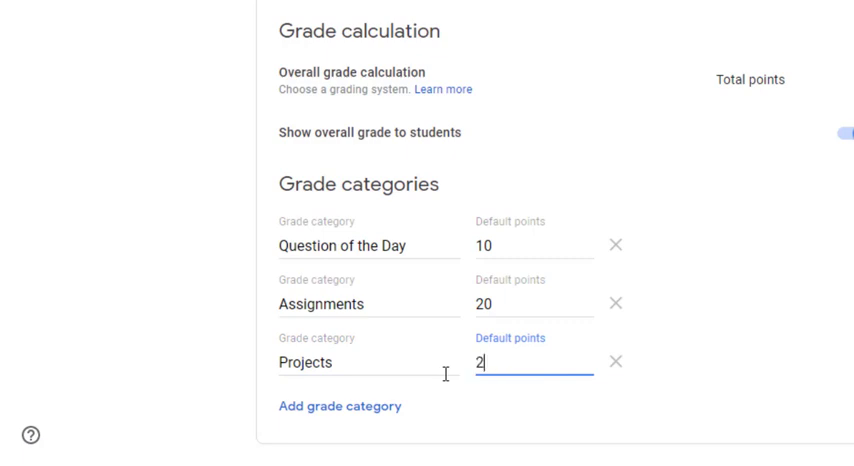
left_click(340, 406)
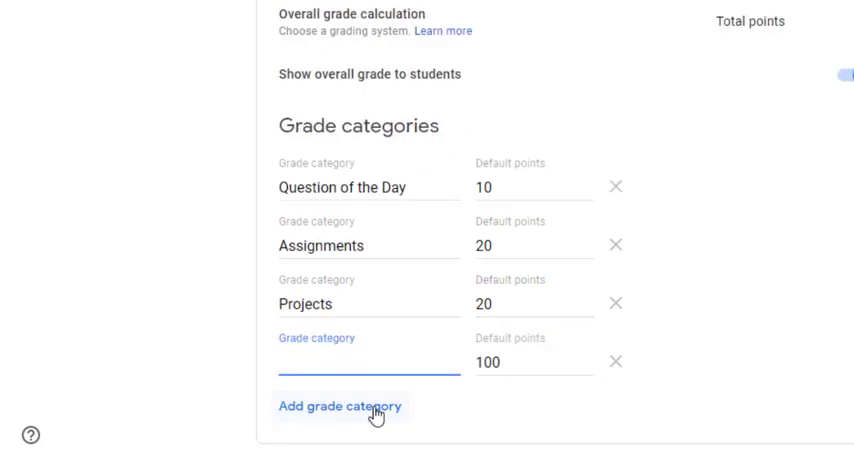
type("Test")
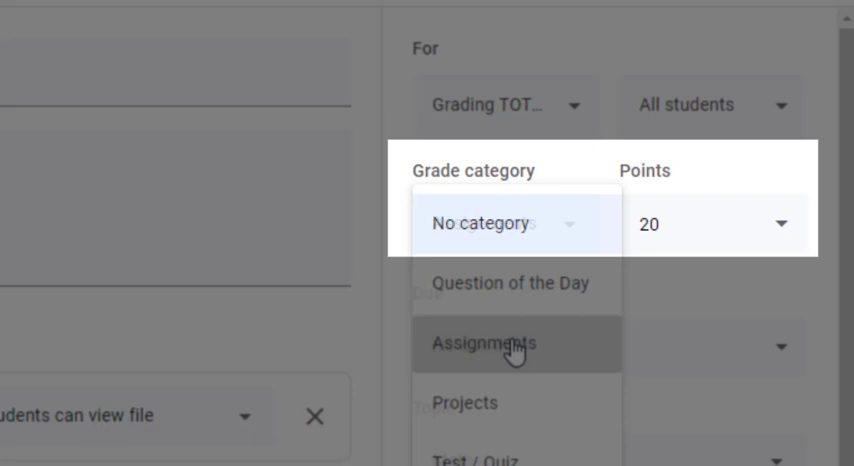
- File the Math assignment under the Assignments category and assign it to the class
left_click(512, 344)
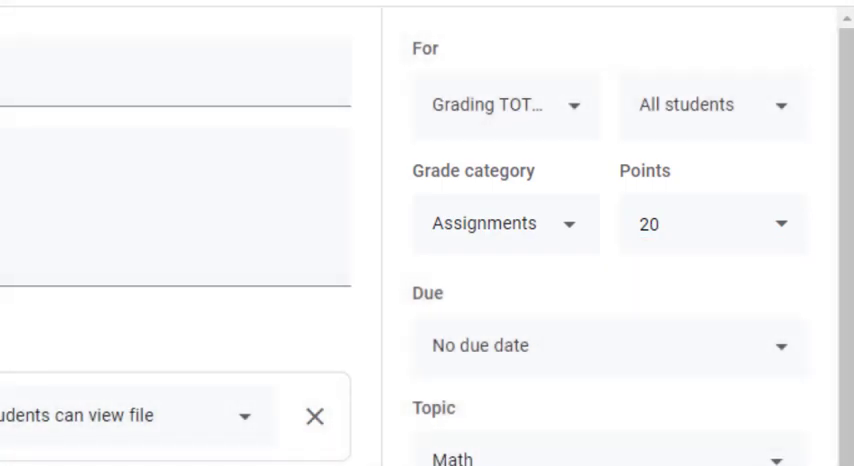
left_click(772, 92)
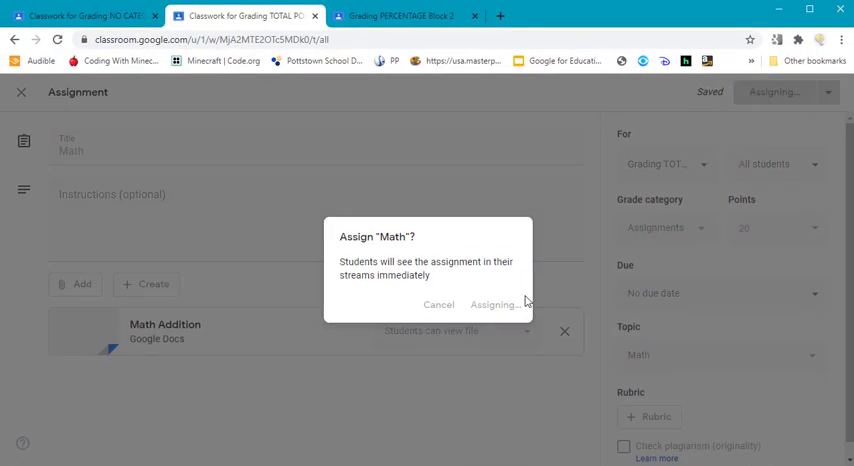
left_click(492, 304)
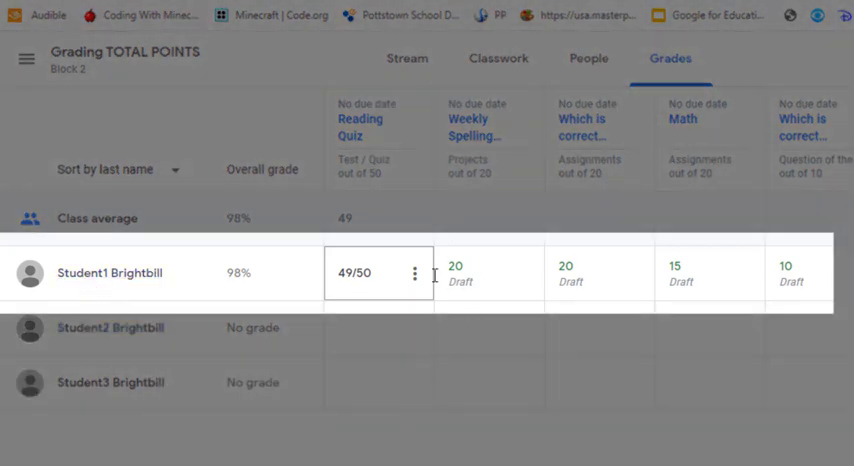
- Return the first student's 20/20 Weekly Spelling work, bringing the overall grade to 98.57%
left_click(370, 384)
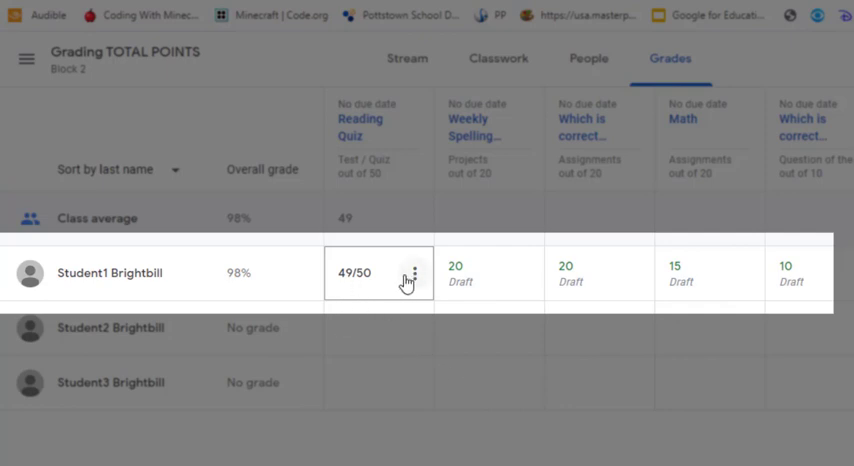
mouse_move(328, 328)
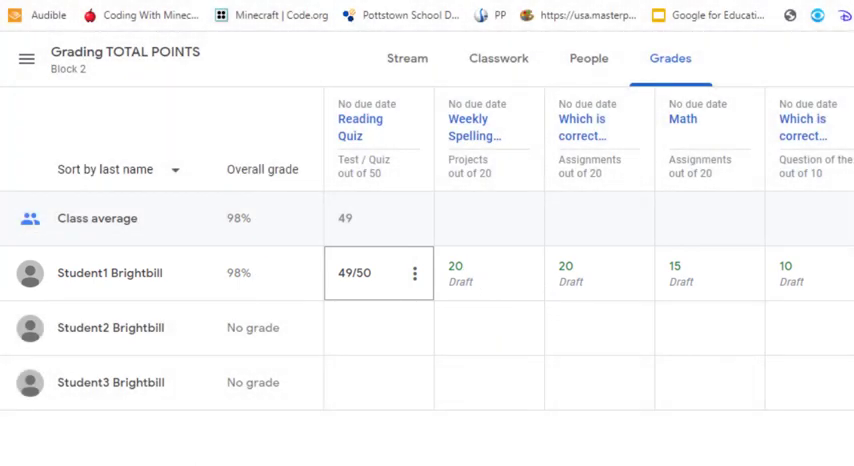
left_click(524, 272)
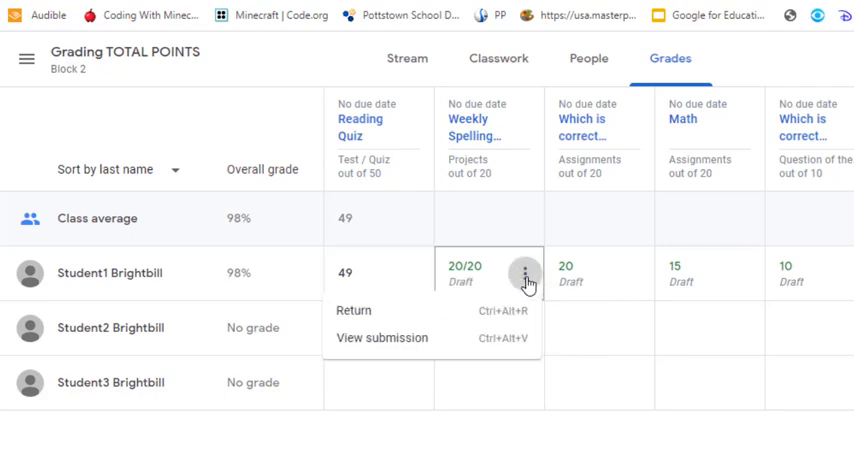
left_click(352, 310)
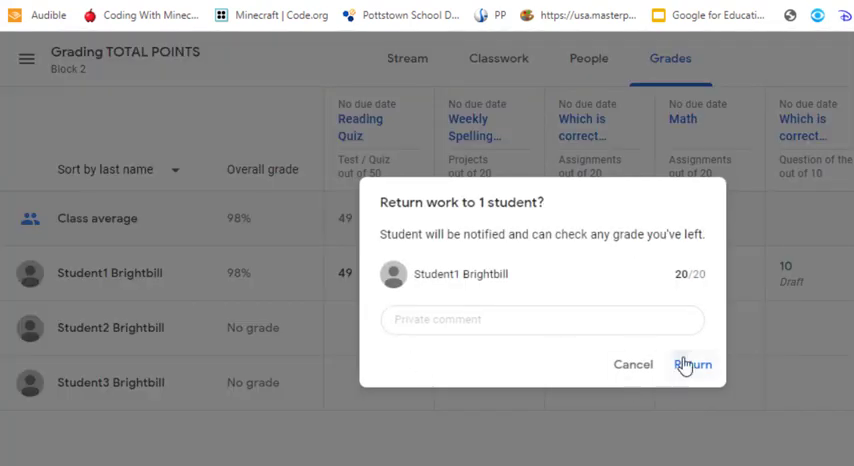
left_click(692, 364)
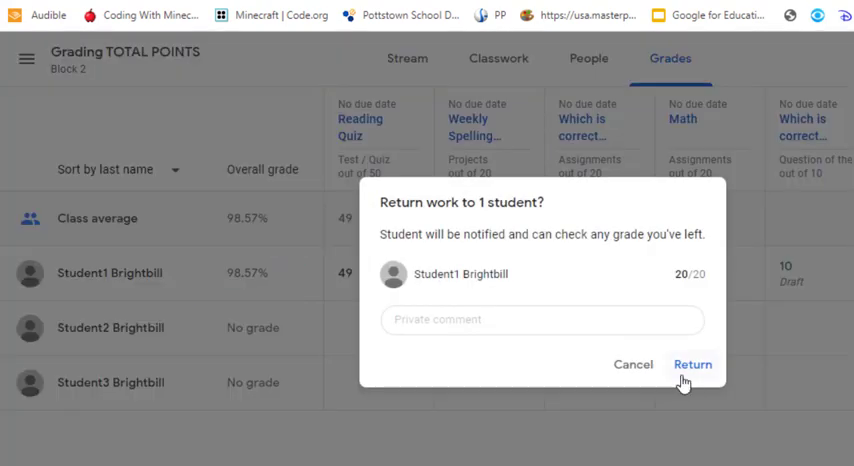
left_click(692, 364)
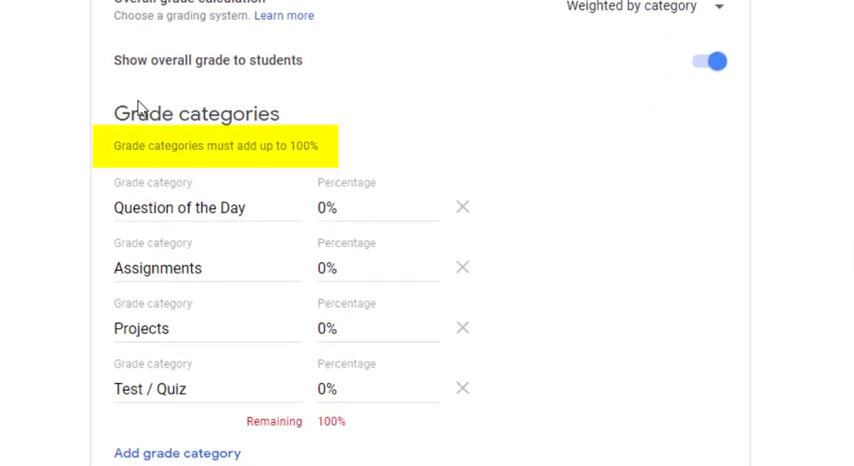
mouse_move(220, 168)
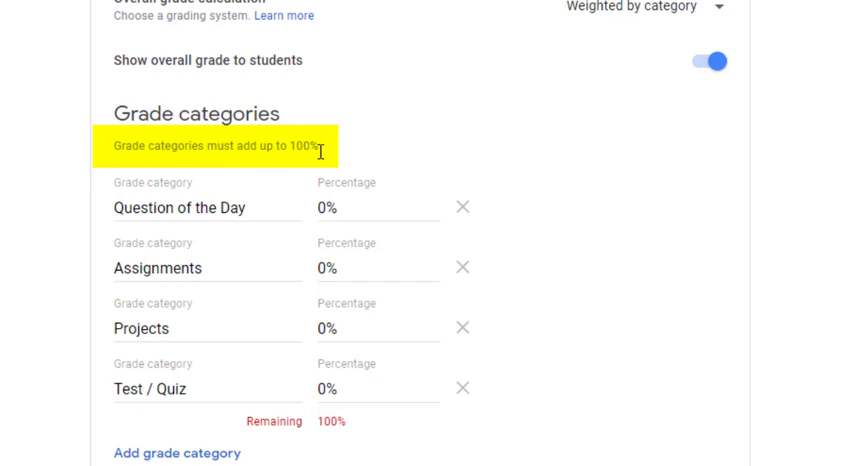
- Weight Question of the Day and Assignments at their percentages (ending at 5% and 25%)
left_click(330, 208)
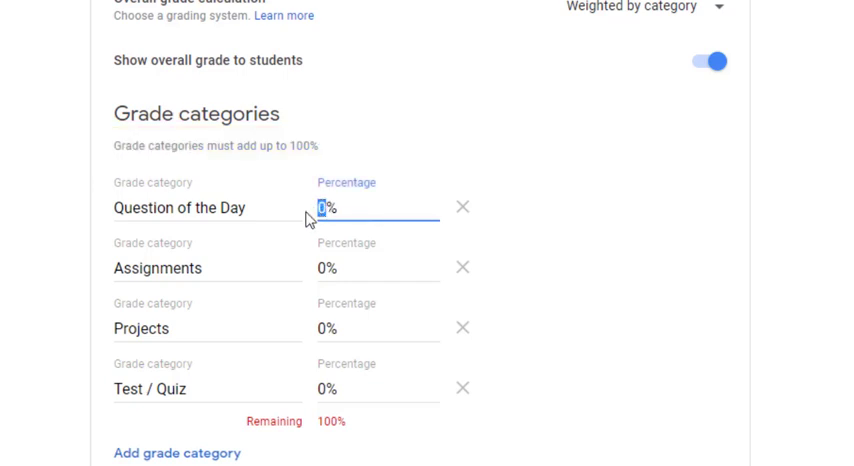
type("10")
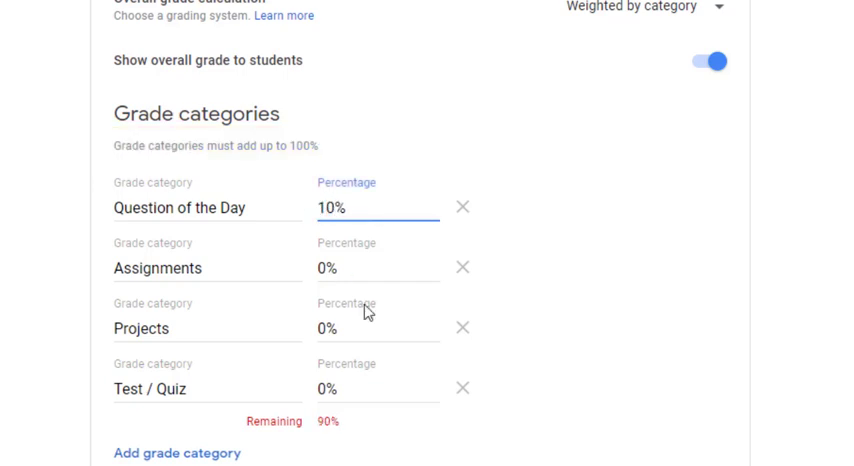
left_click(328, 268)
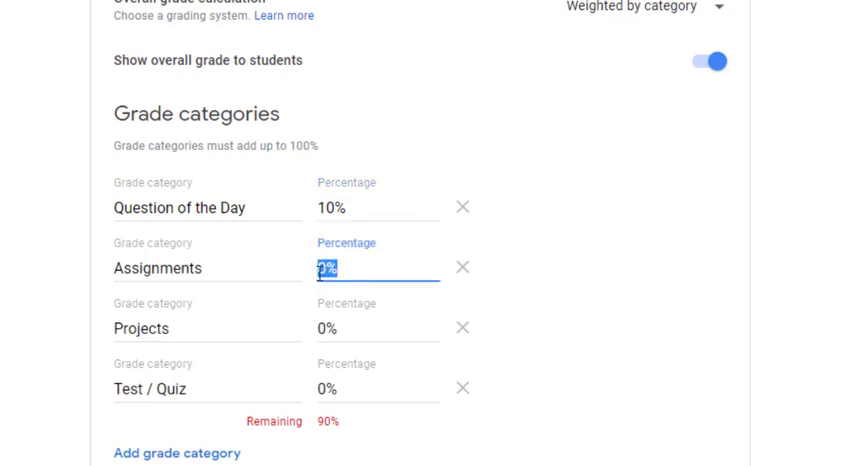
type("25")
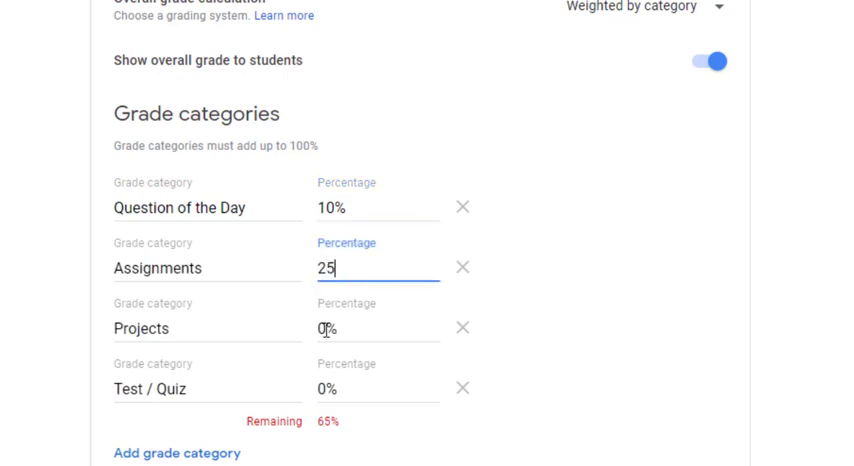
- Weight Projects 20% and Test / Quiz 50% so Remaining shows 0%
left_click(330, 328)
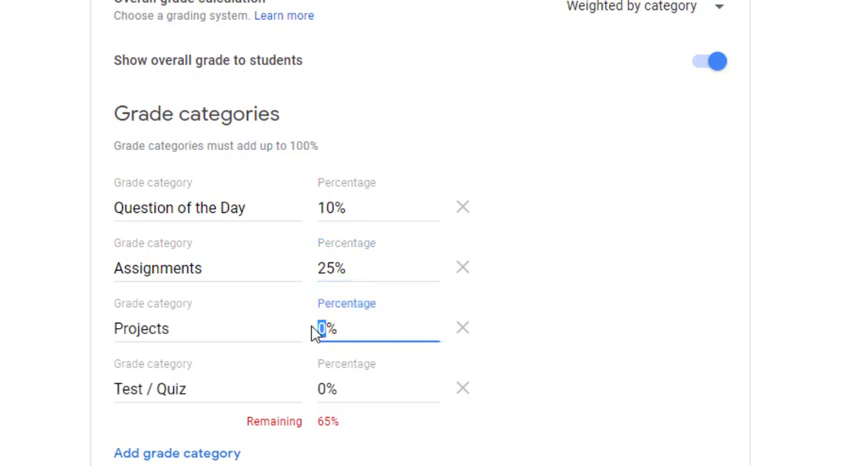
type("20")
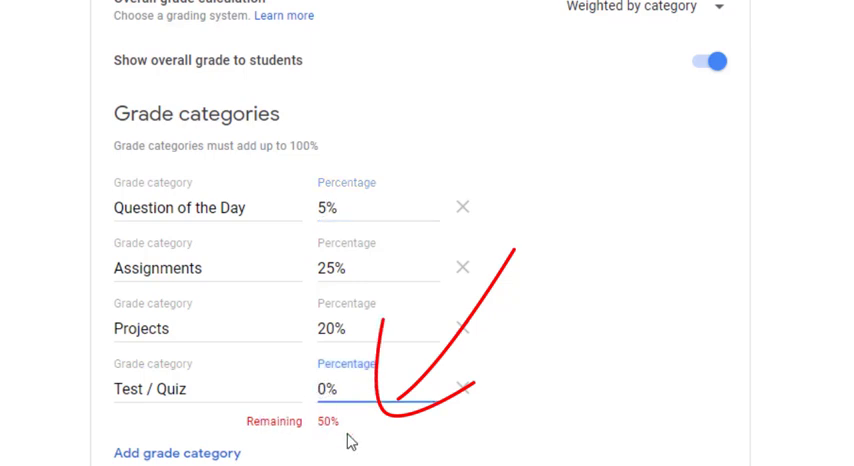
type("50")
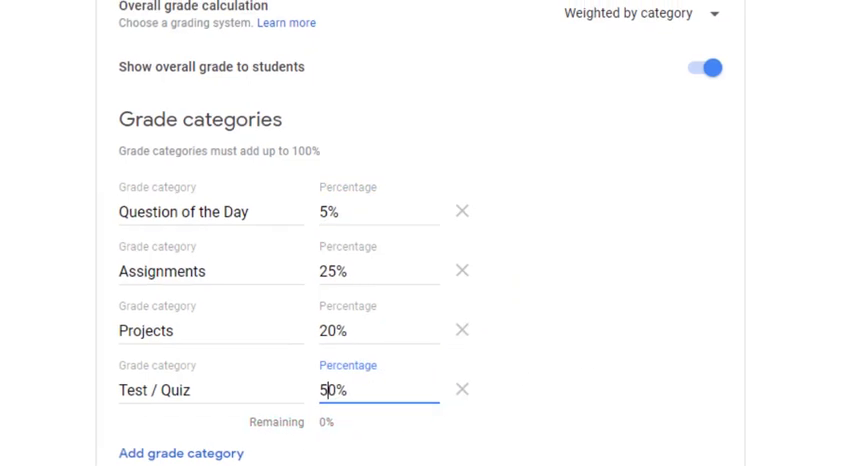